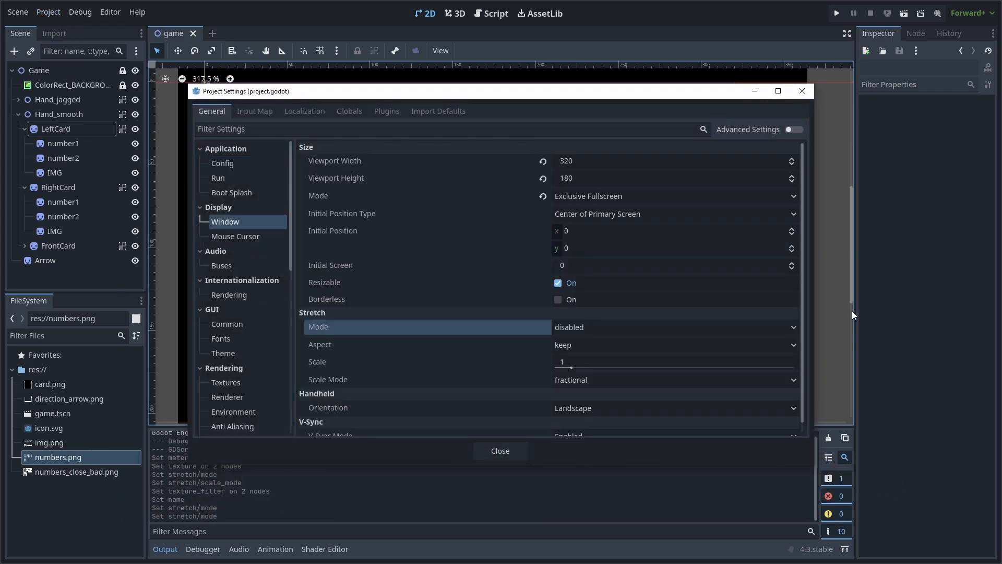
Step: Set Stretch Scale Mode to integer and Stretch Mode to canvas_items, then close Project Settings
click(671, 379)
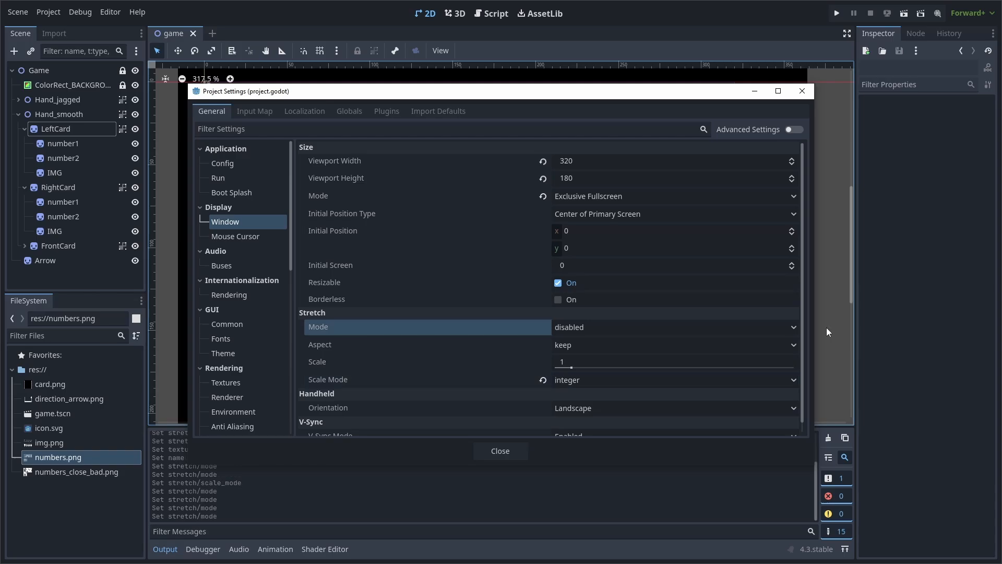
click(671, 327)
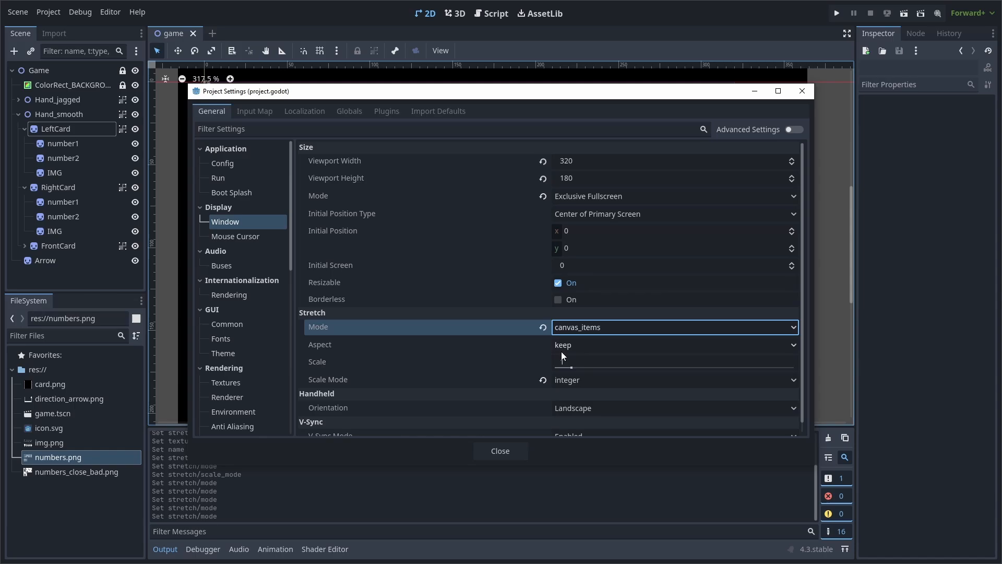
click(500, 450)
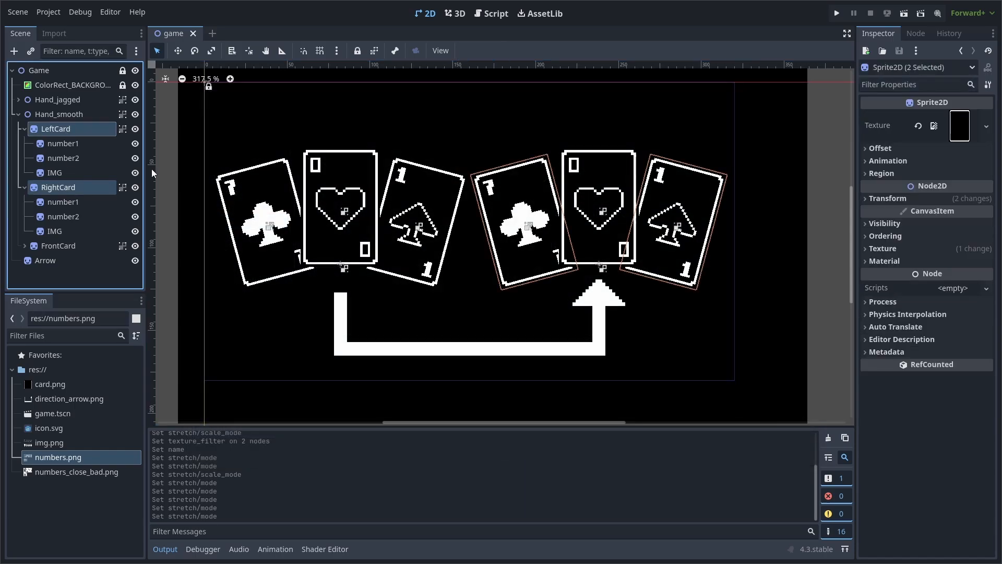
Step: Give LeftCard a new ShaderMaterial with a new shader, saved as new_shader_material.tres, and load it onto the card sprites
click(959, 262)
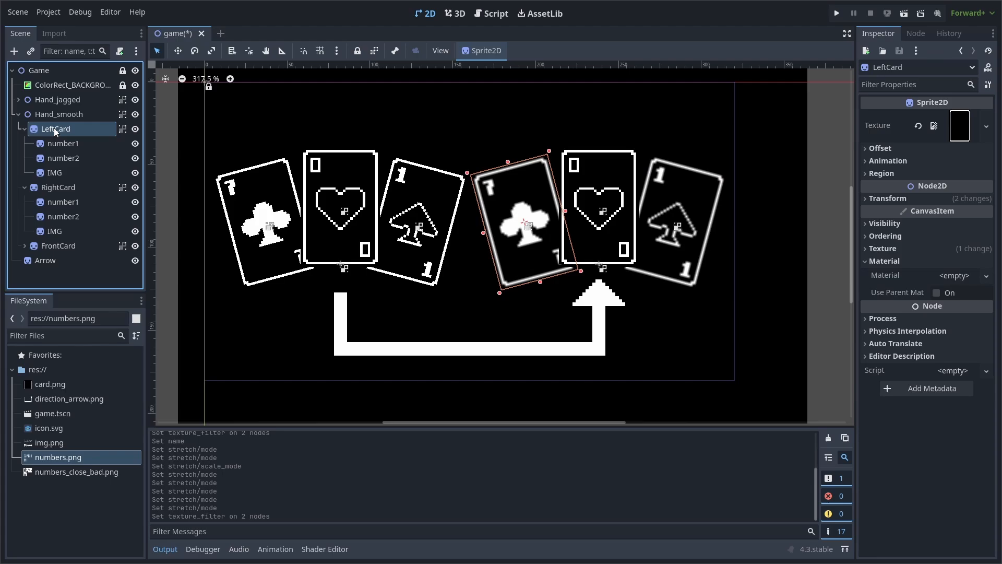
click(952, 275)
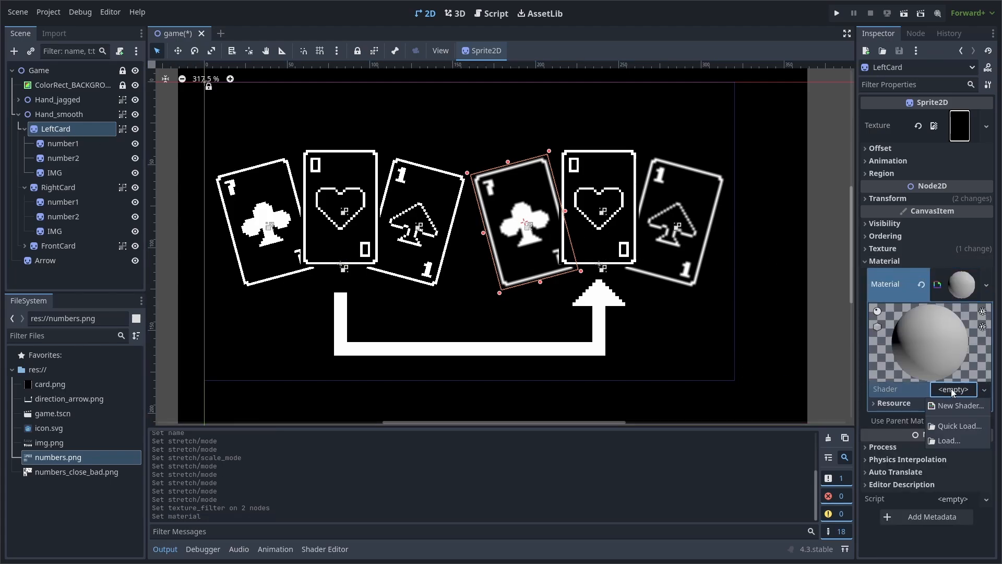
click(958, 405)
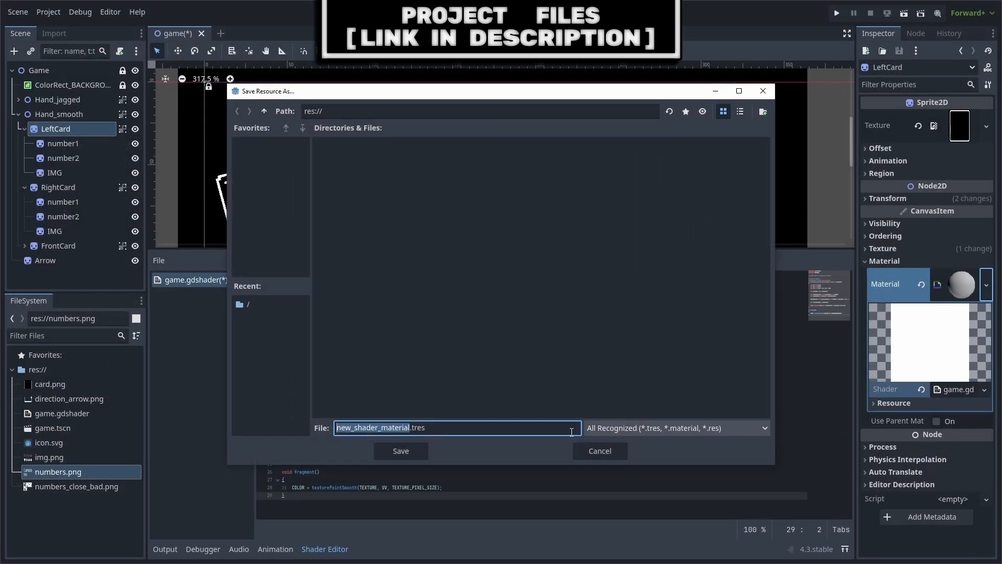
click(400, 450)
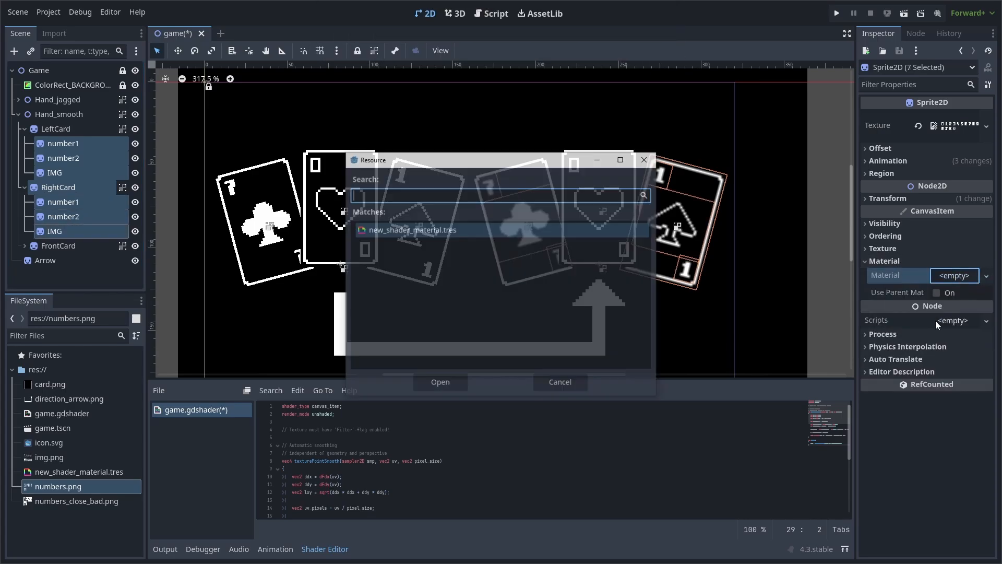
click(439, 382)
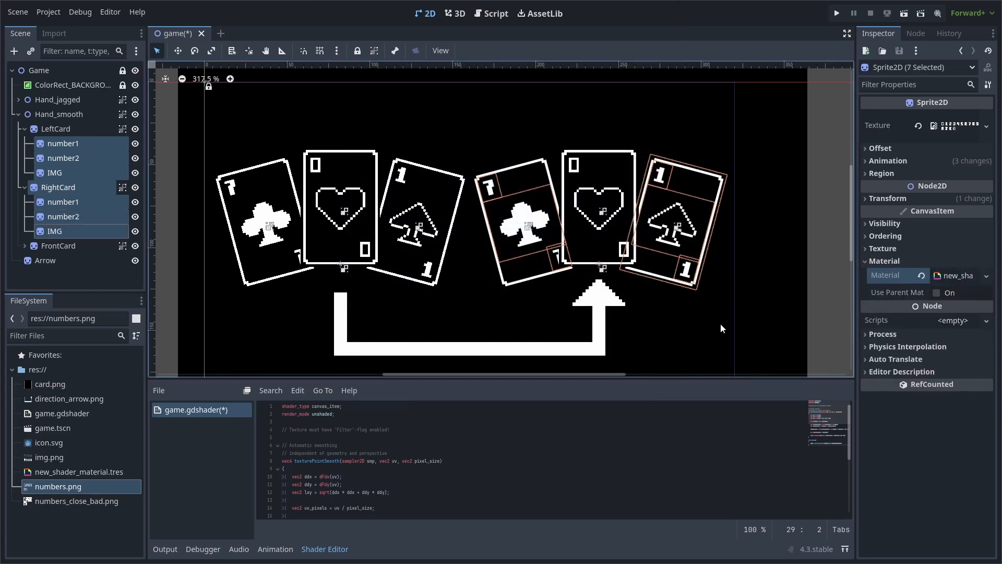